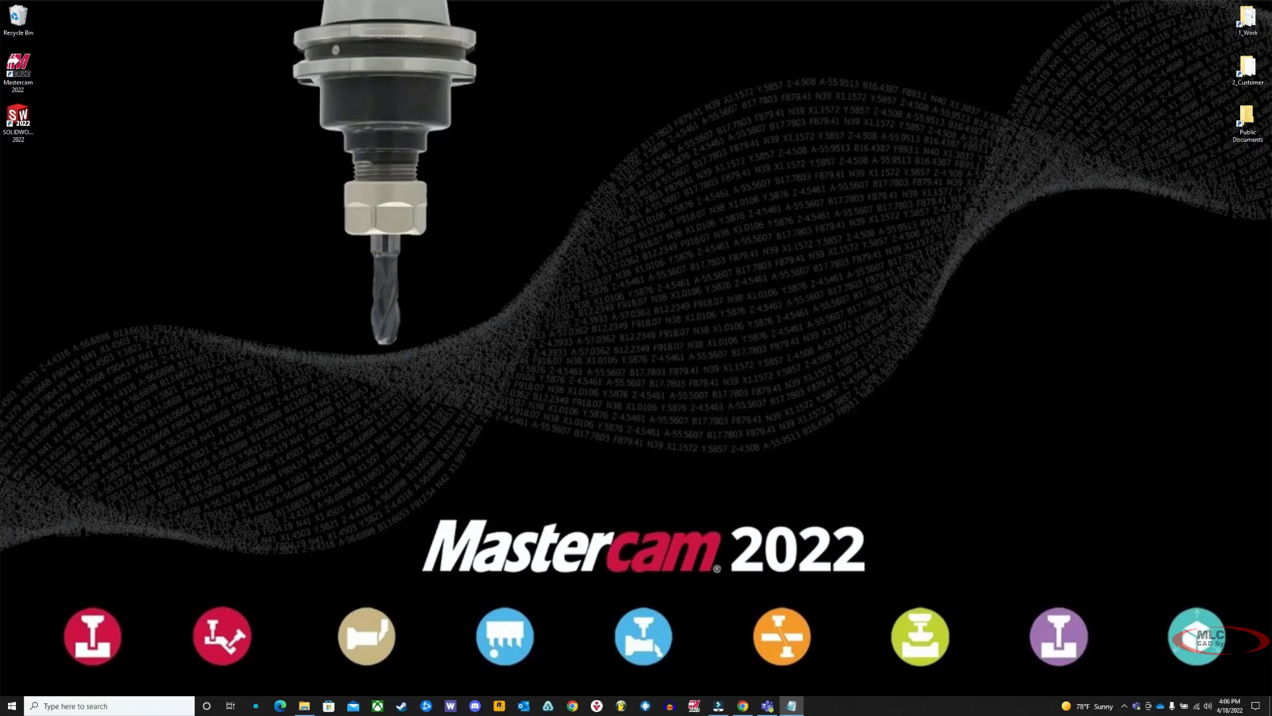
- Launch the Activation Wizard from Mastercam Licensing Utilities under the Start menu's M section
click(11, 701)
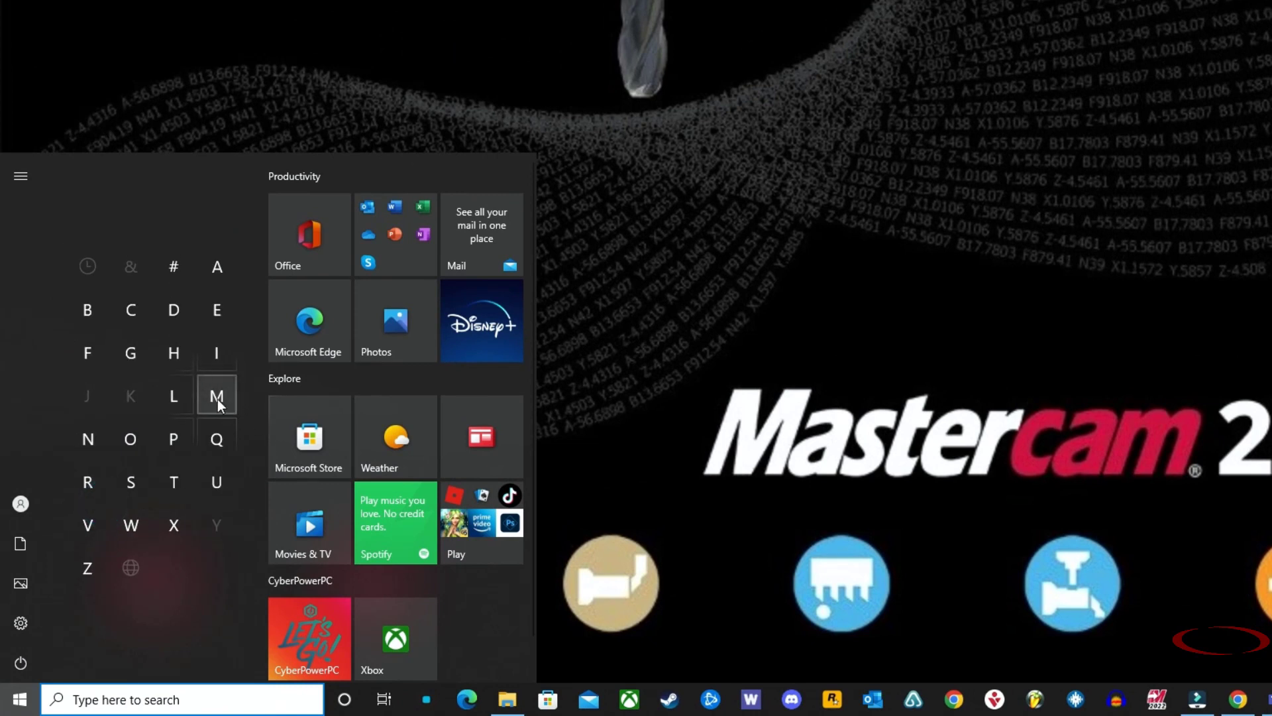
click(217, 395)
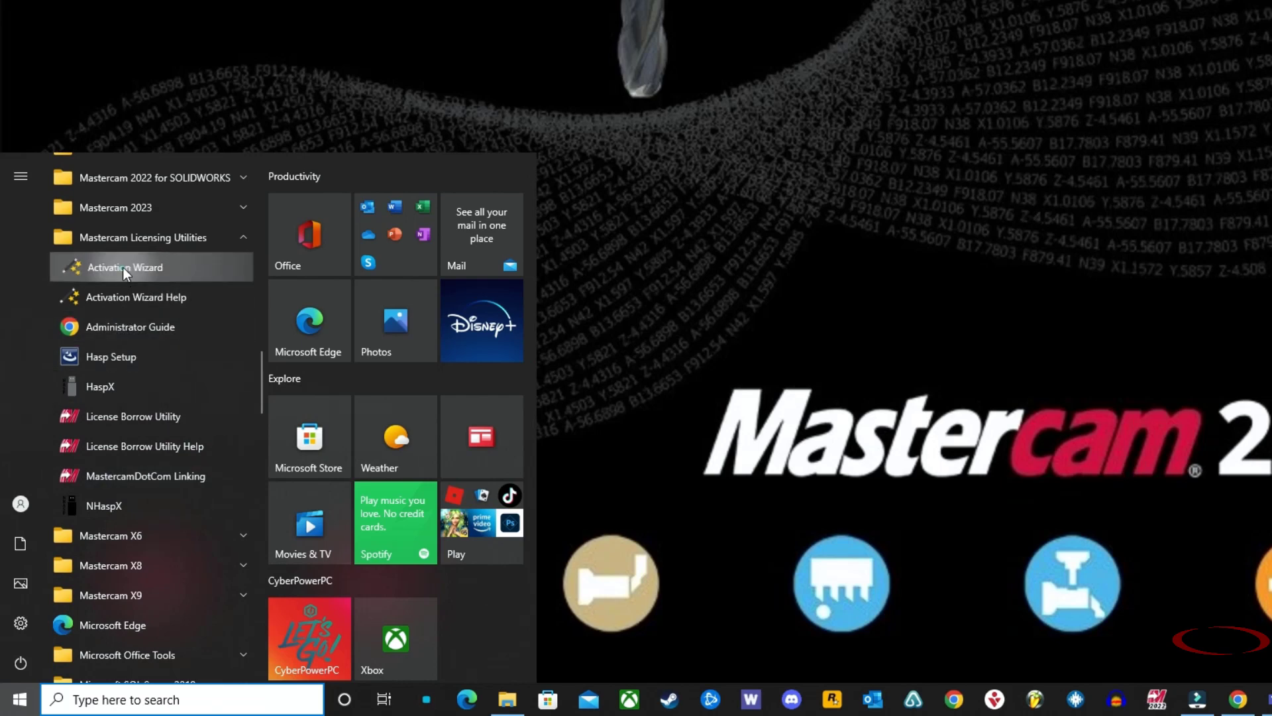
click(124, 267)
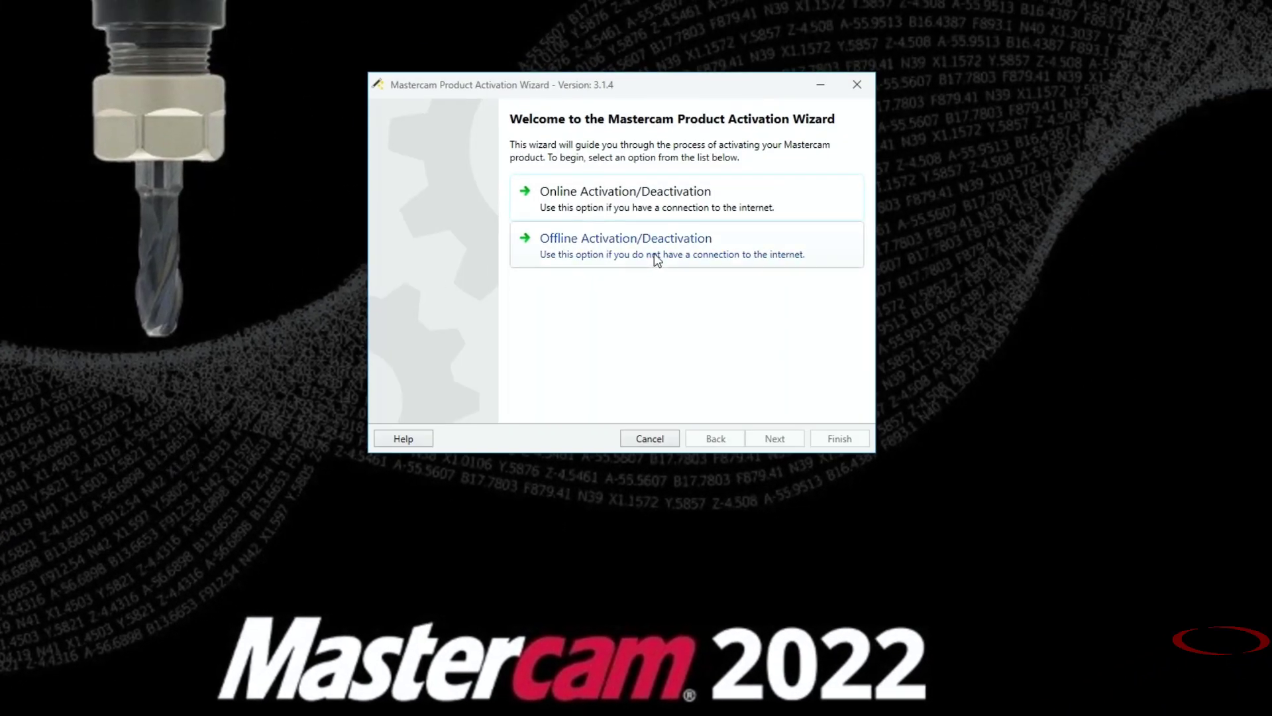
- Choose Offline Activation, Activate a New License, and accept the terms and conditions
click(626, 238)
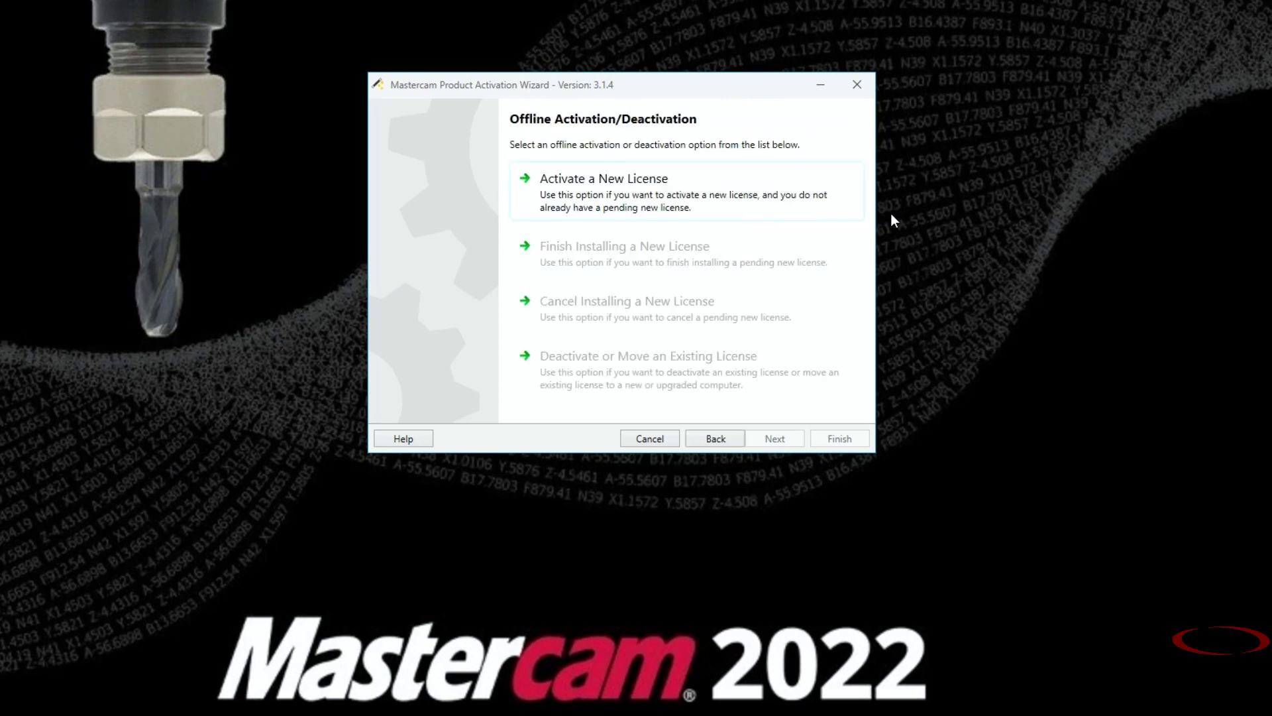
click(607, 178)
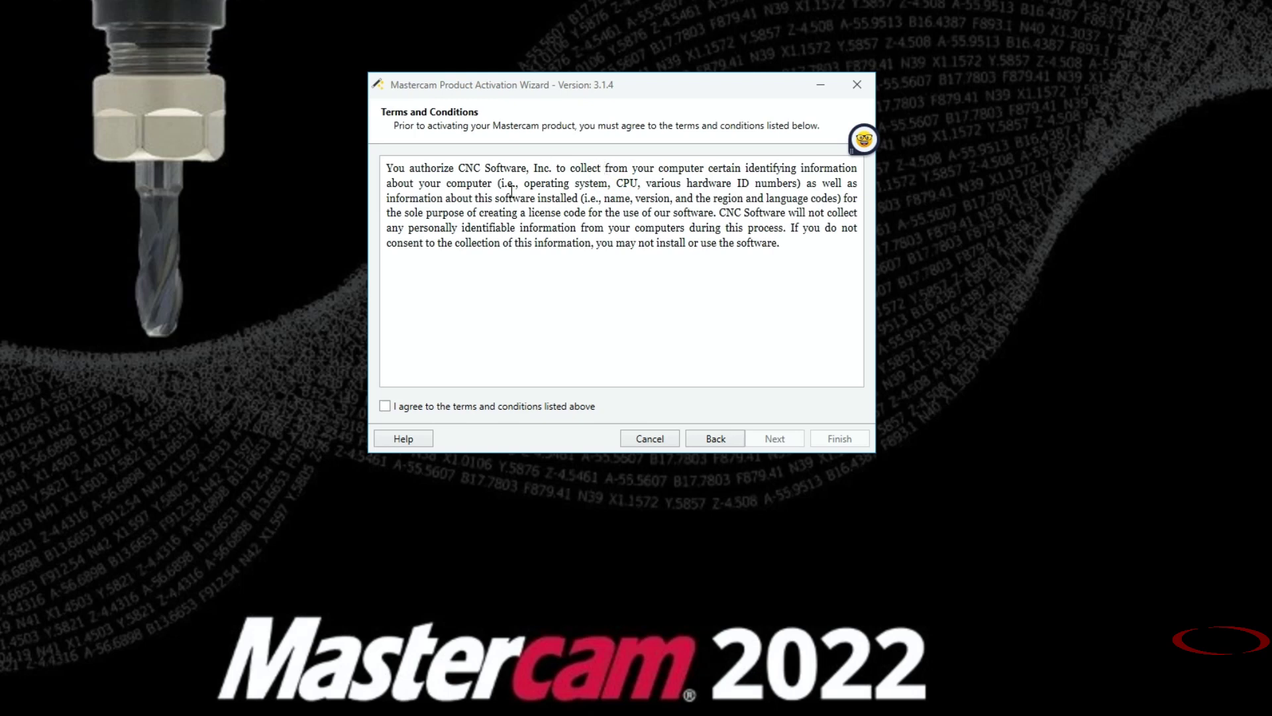
click(385, 407)
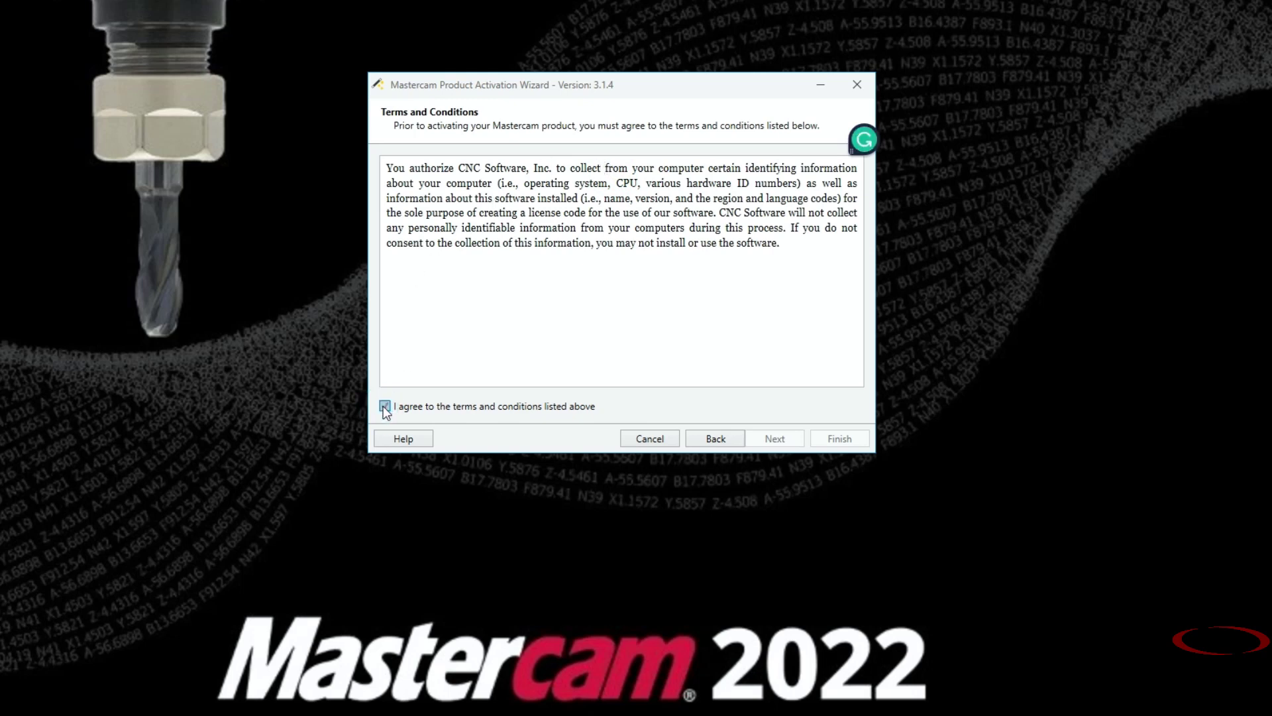
click(774, 438)
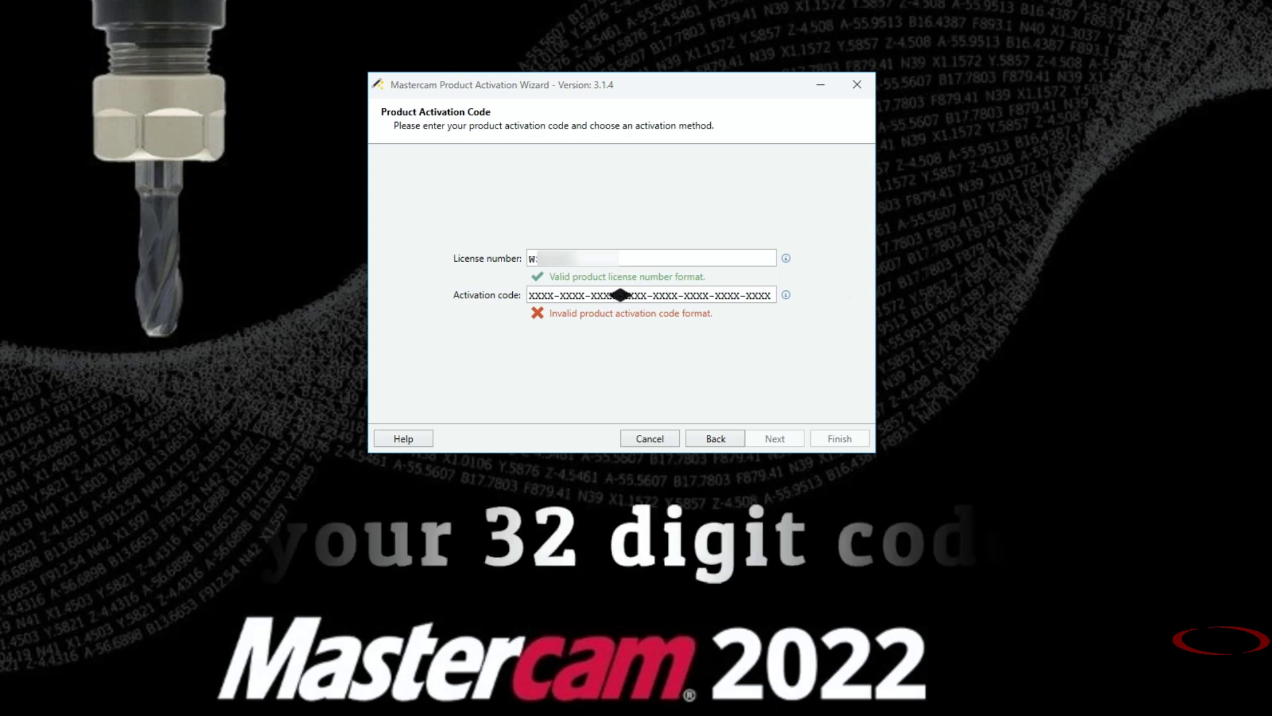
- Submit the license number and activation code to reach the request-file step
click(774, 437)
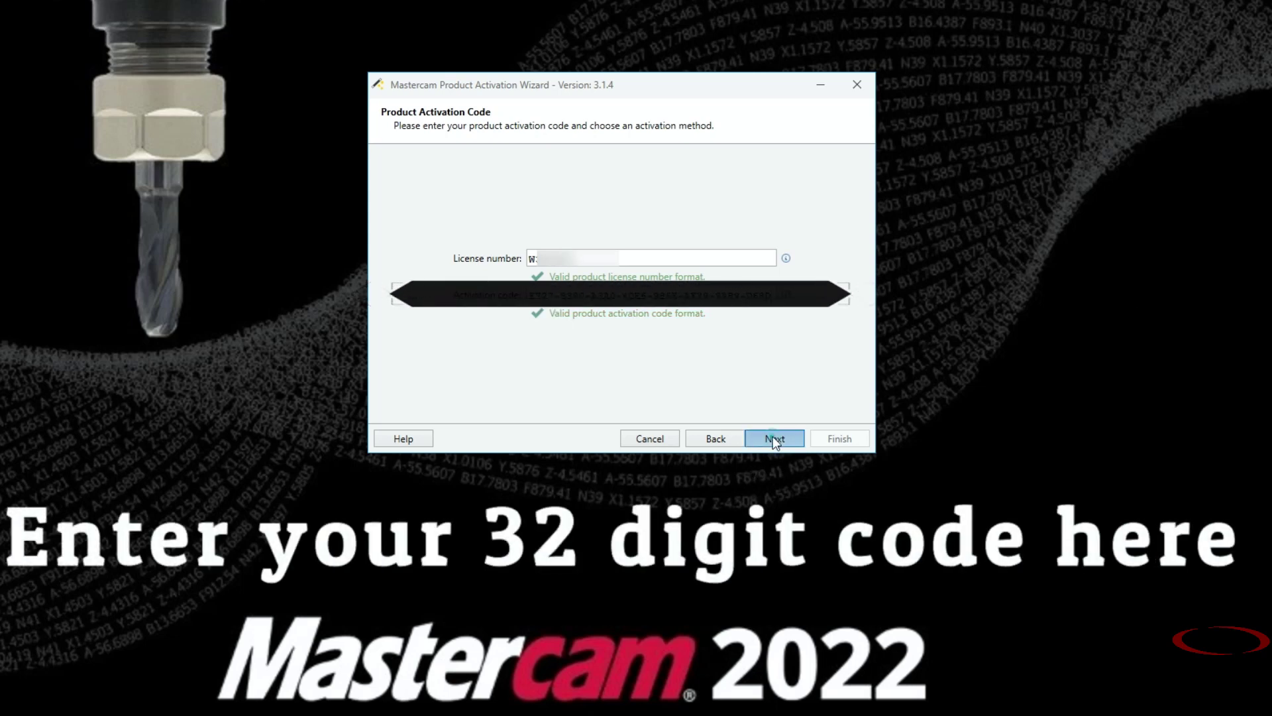
click(774, 437)
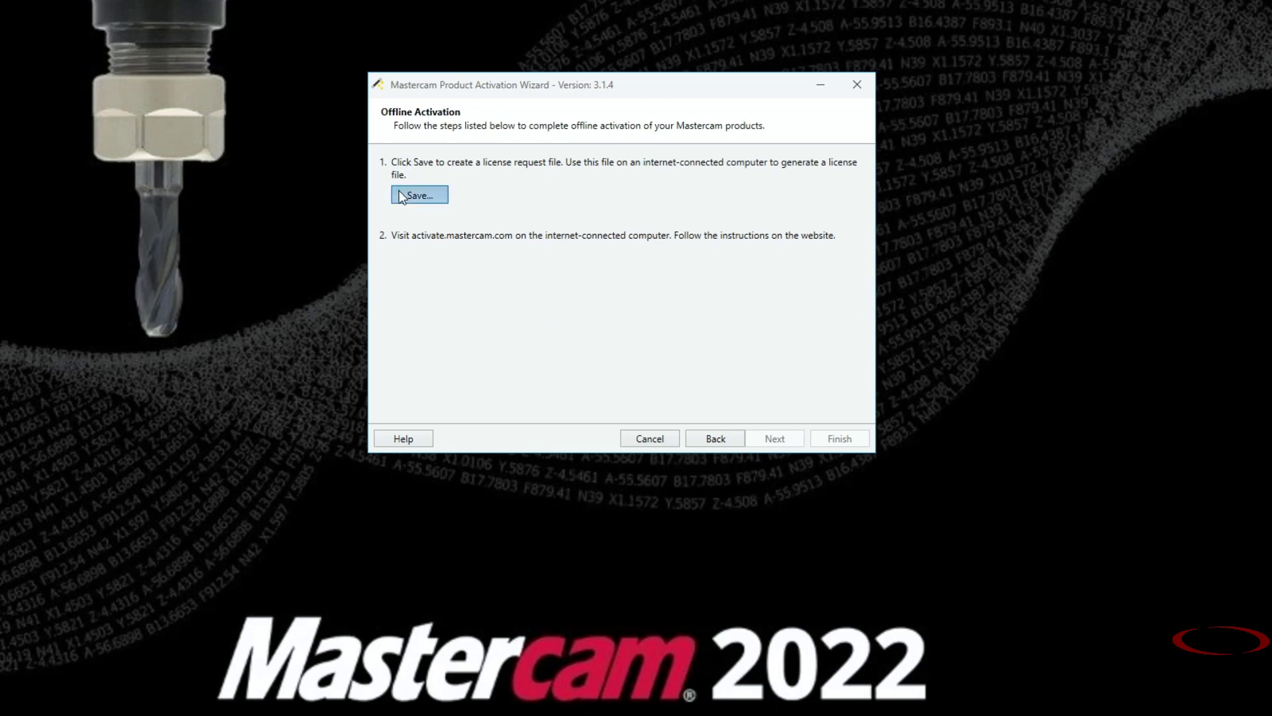
- Save the license request file to the Desktop and continue to the next activation step
click(418, 193)
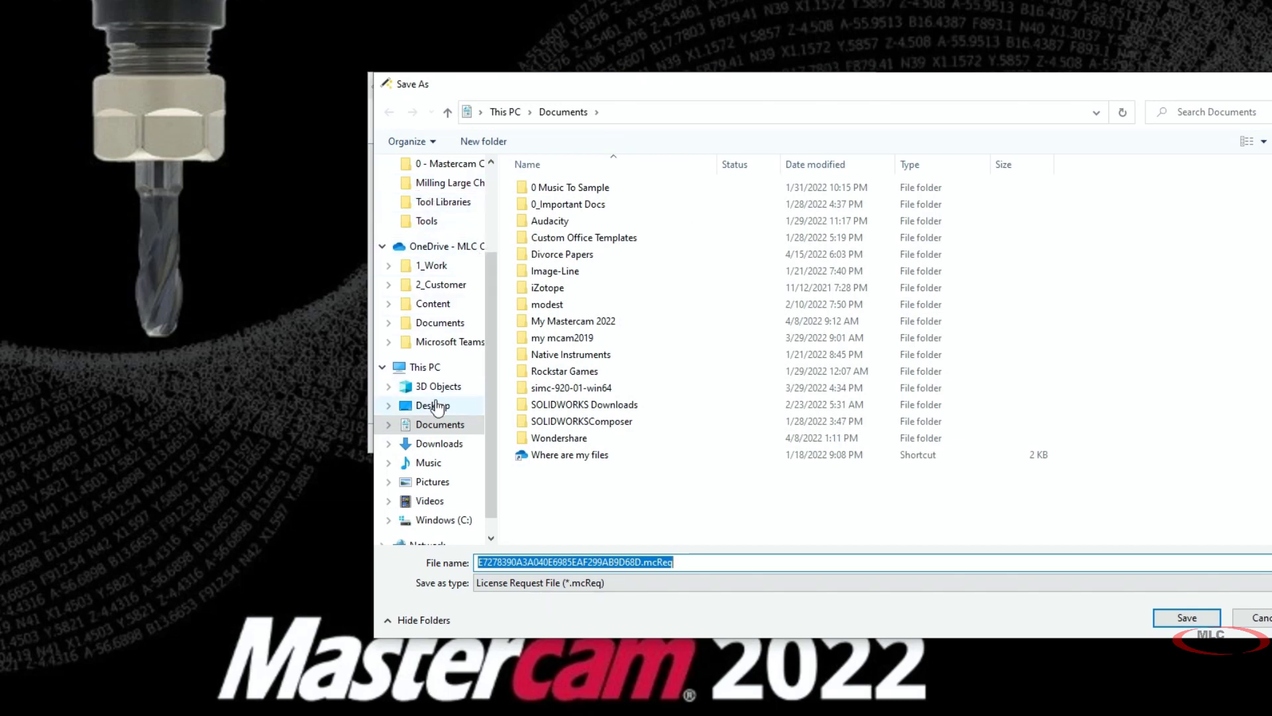
click(432, 405)
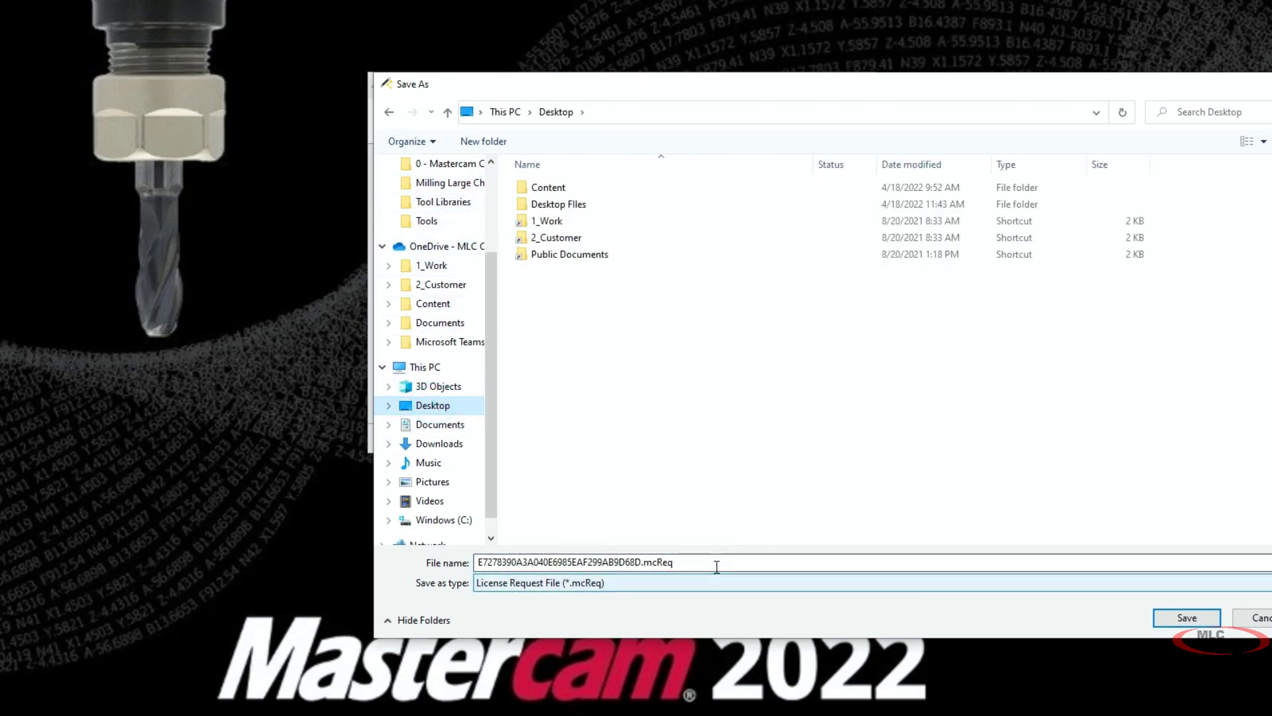
click(1186, 618)
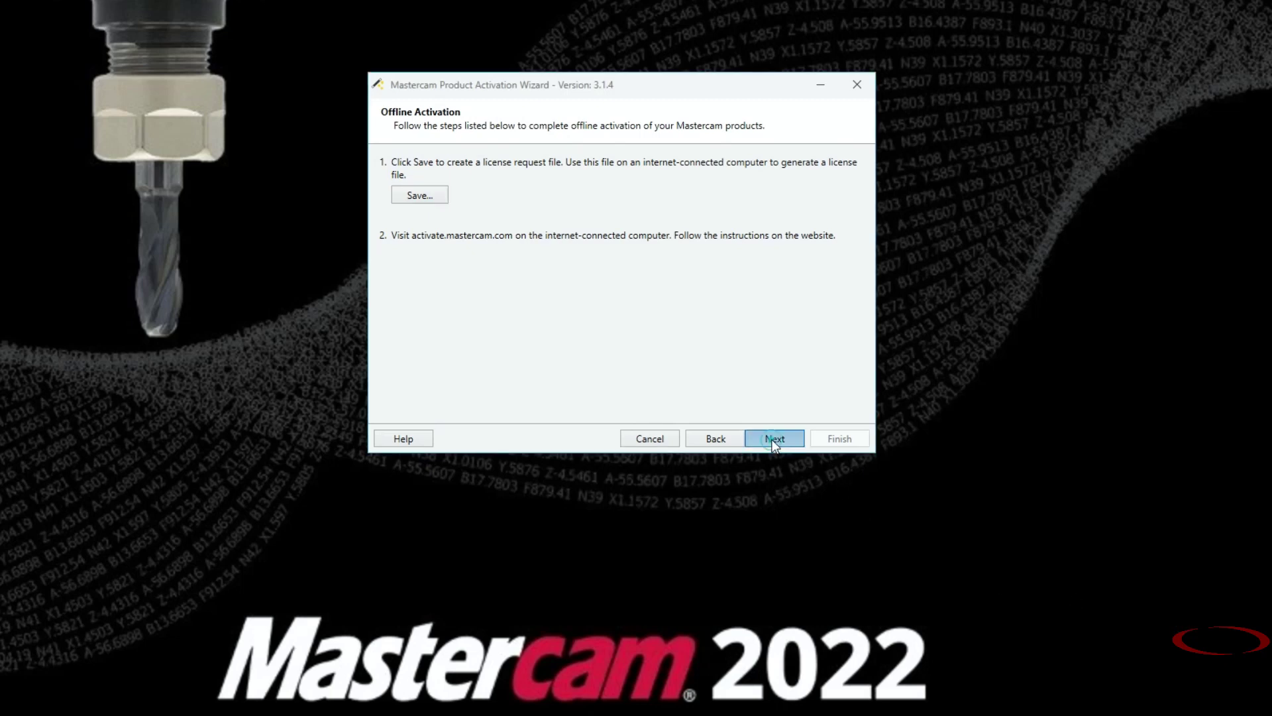
click(774, 438)
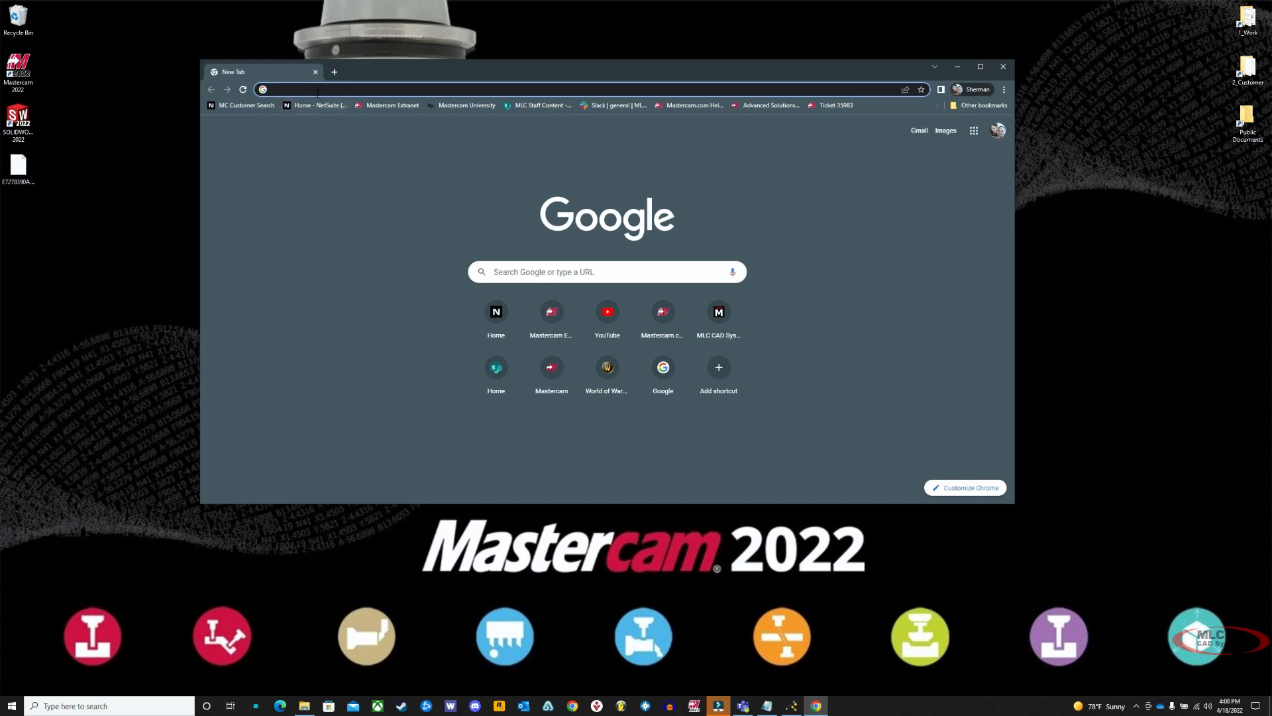
- Go to activate.mastercam.com/activate and upload the Desktop .mcReq file for verification
text(https://activate.mastercam.com/activate)
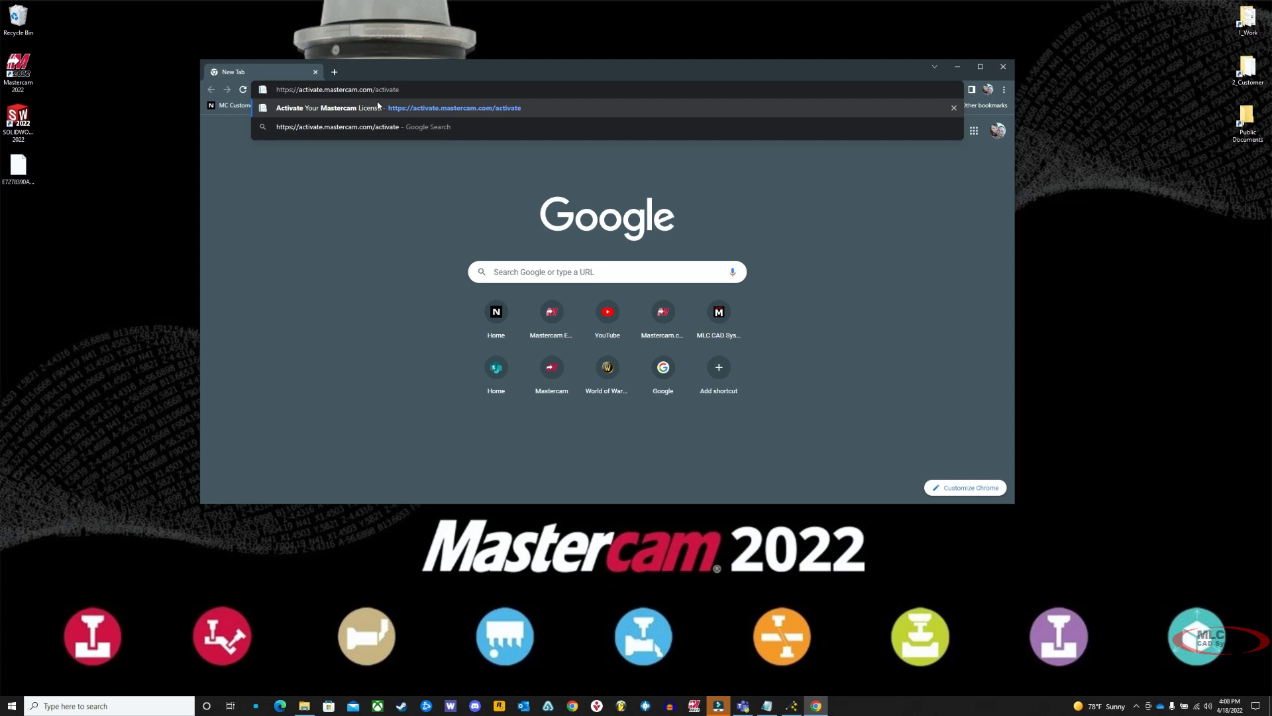
mouse_move(396, 109)
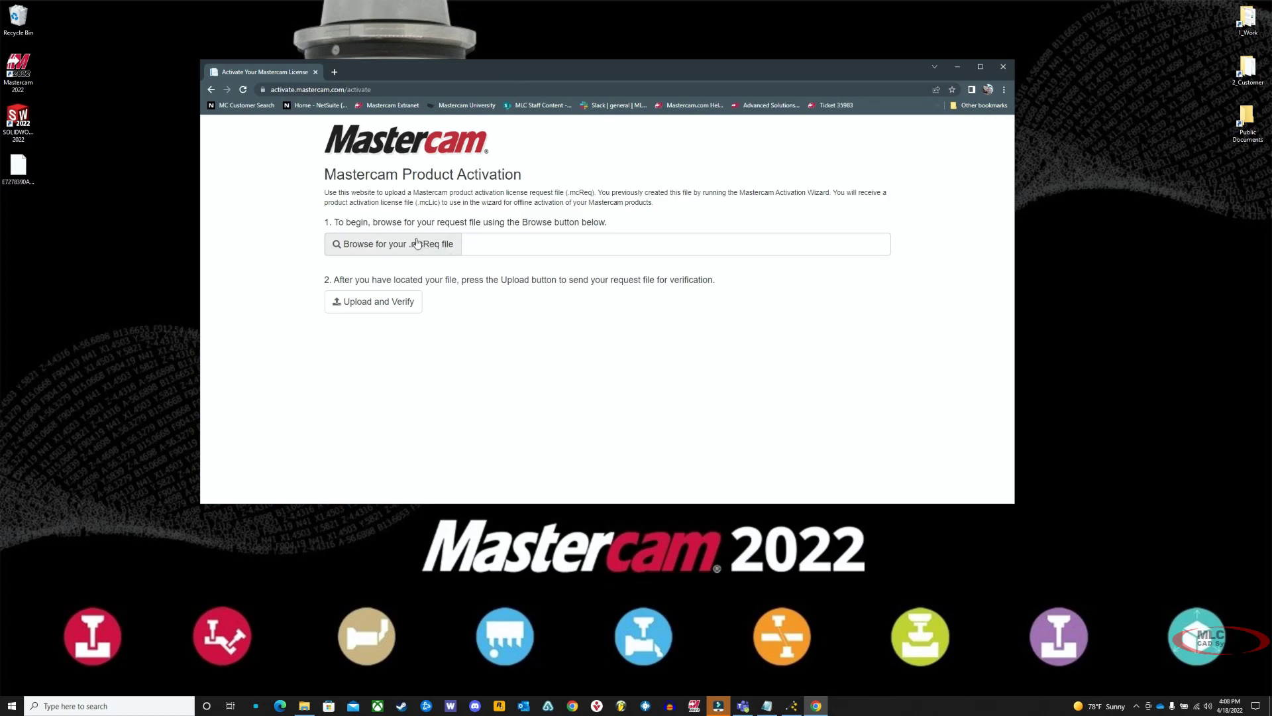
click(393, 244)
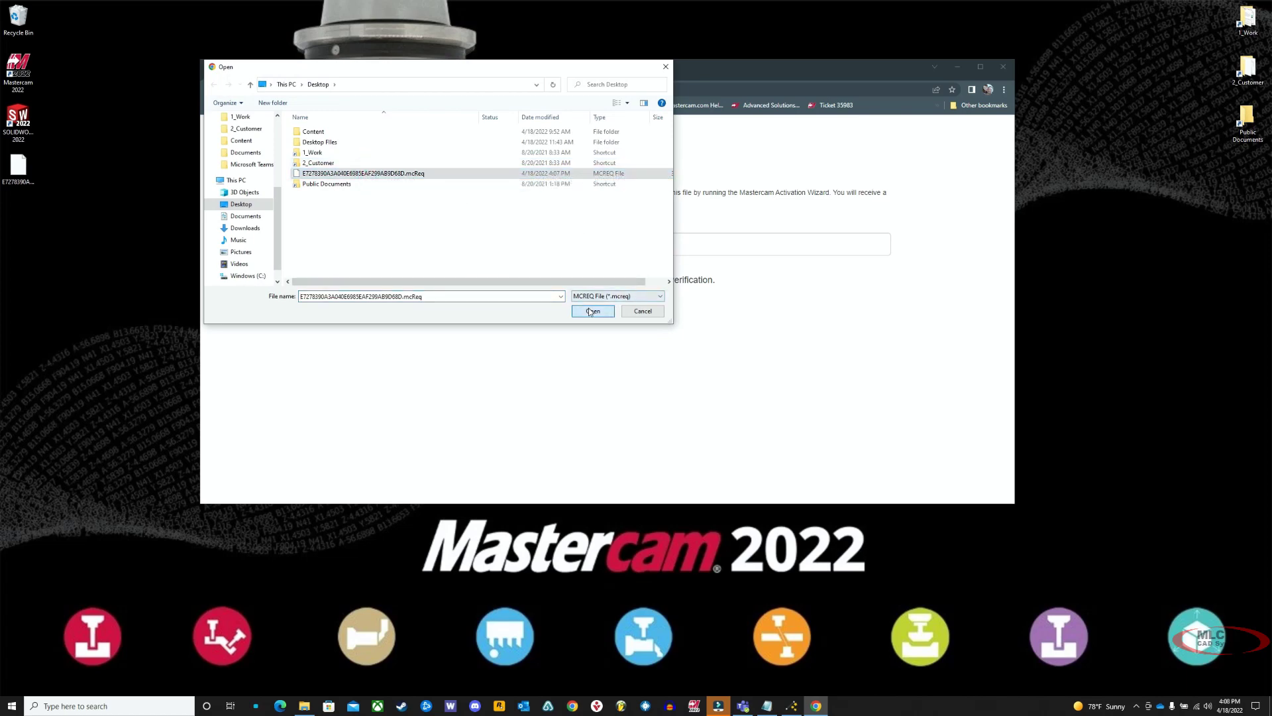
click(594, 310)
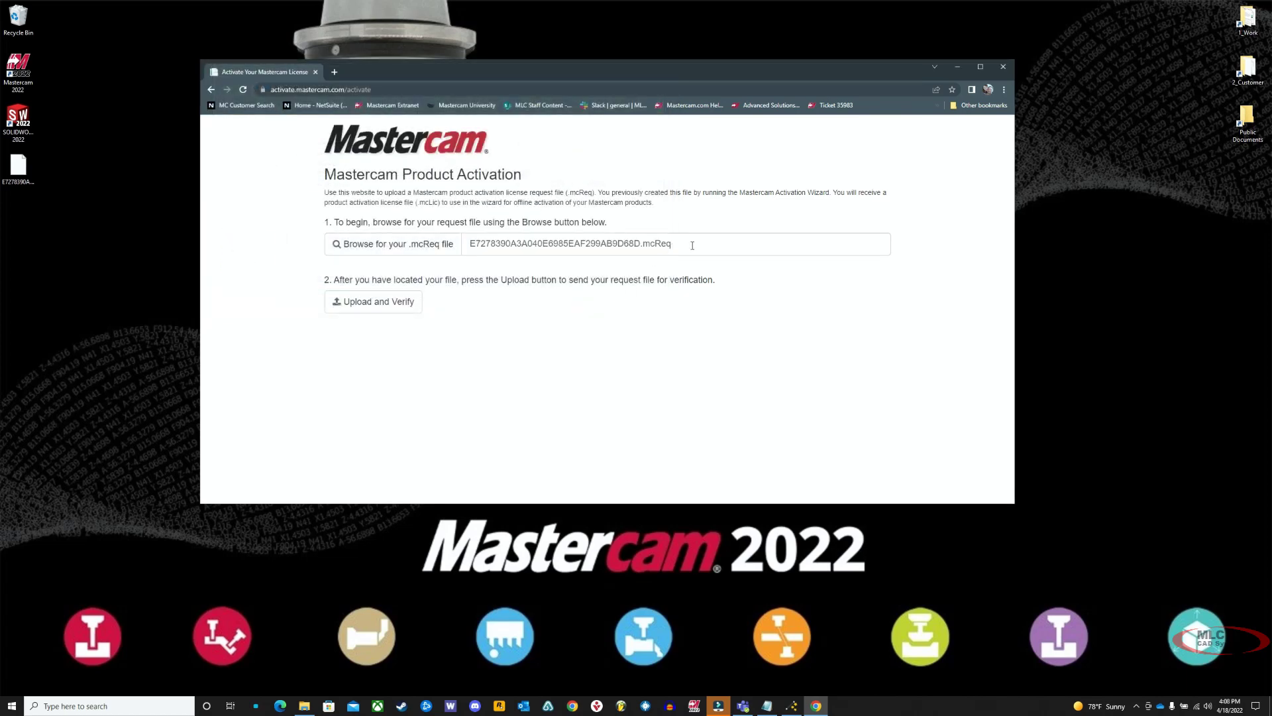
click(374, 303)
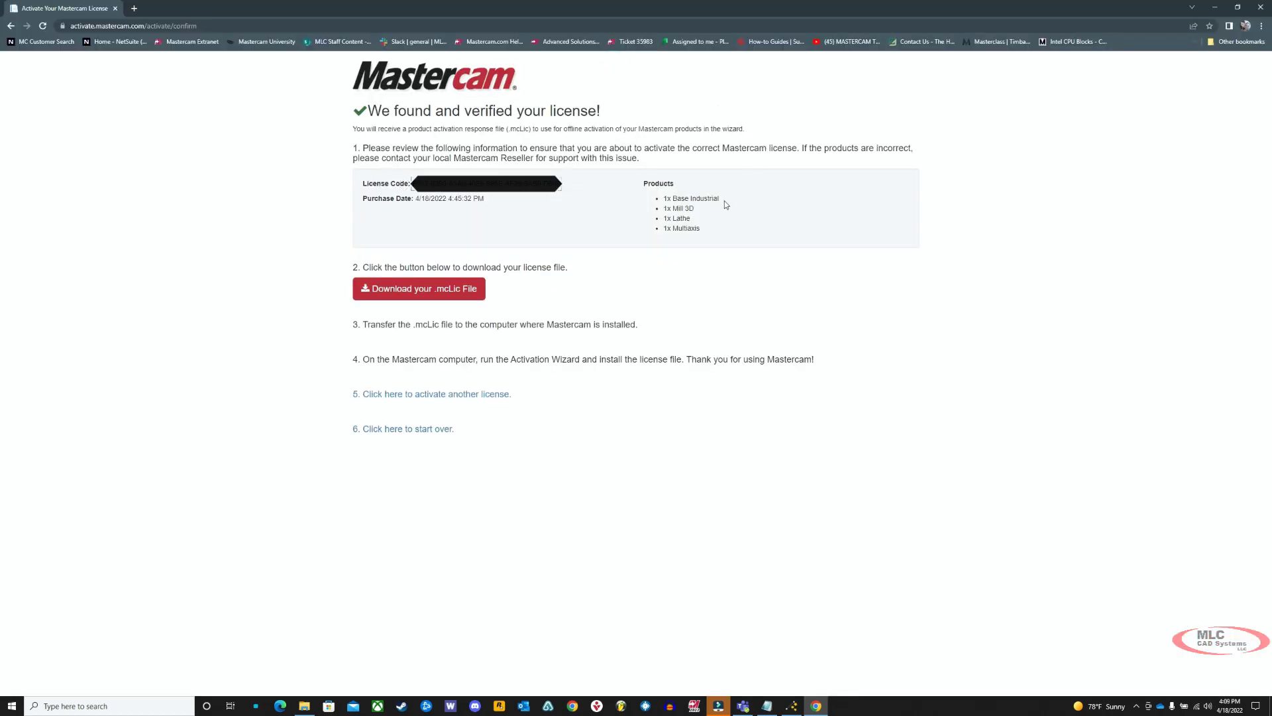
mouse_move(720, 242)
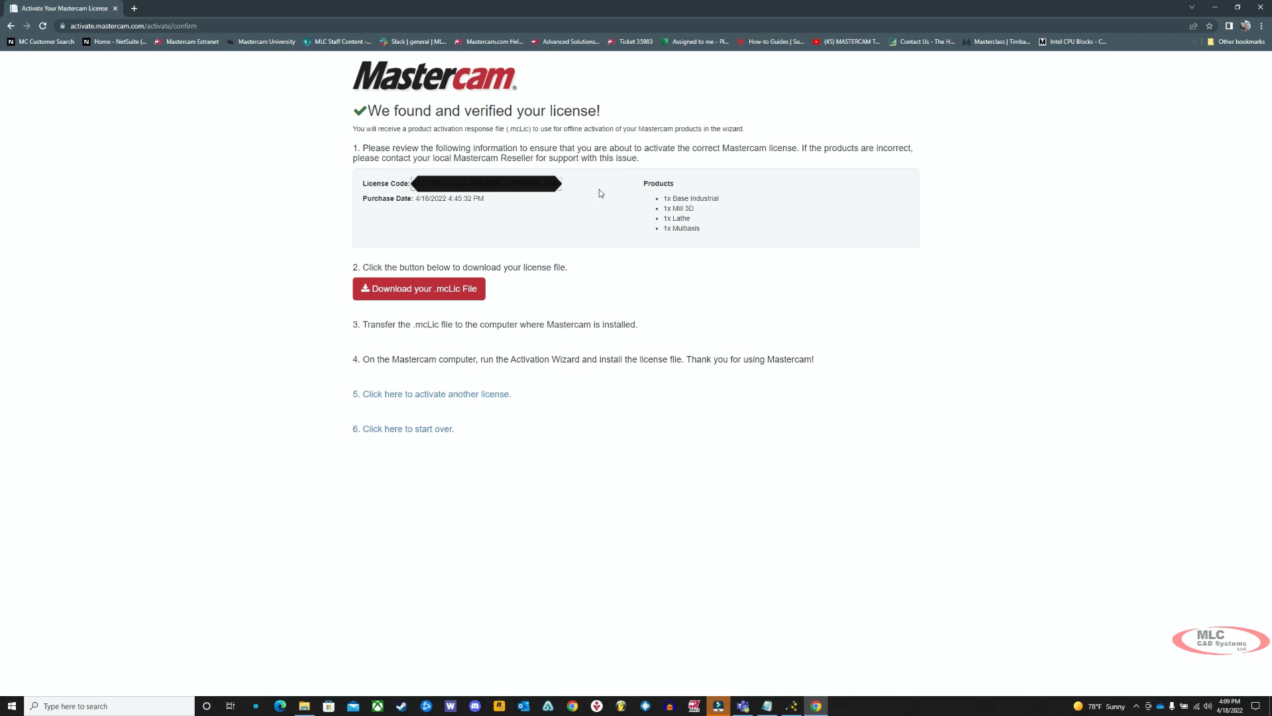
mouse_move(465, 208)
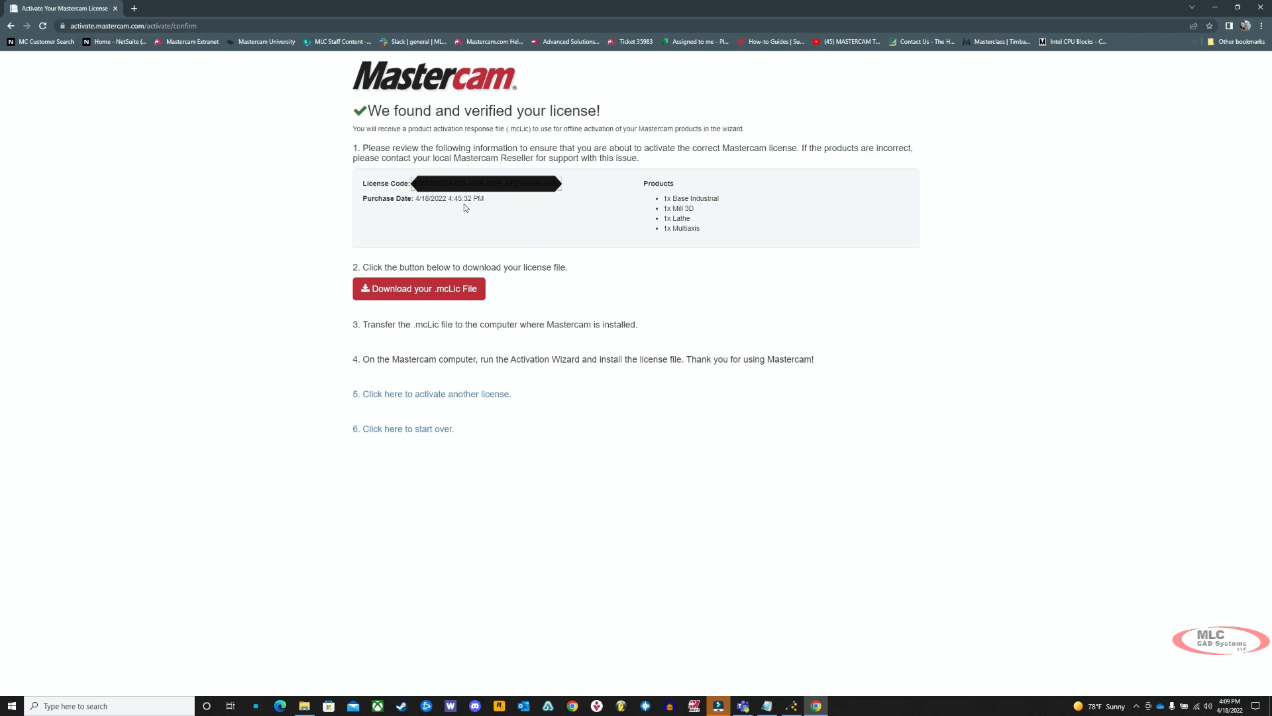
mouse_move(439, 293)
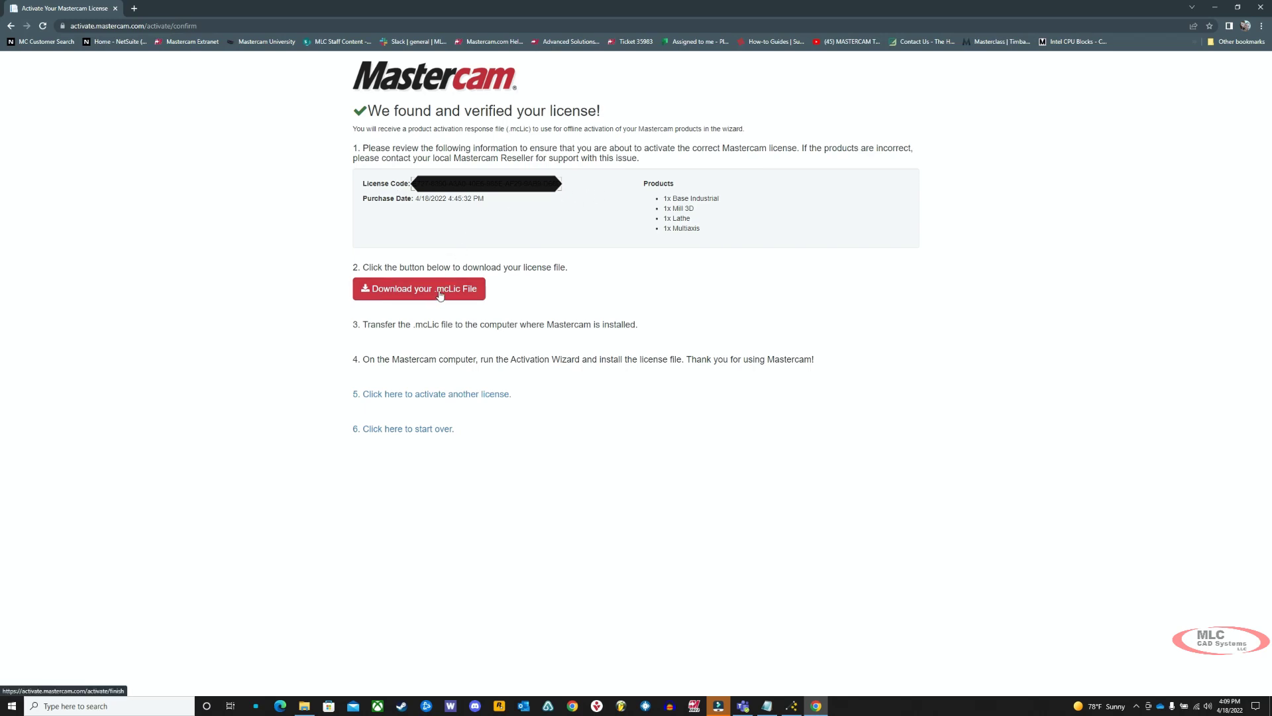
- Download the .mcLic file and move Mastercam License.mcLic from Downloads to the Desktop
click(439, 291)
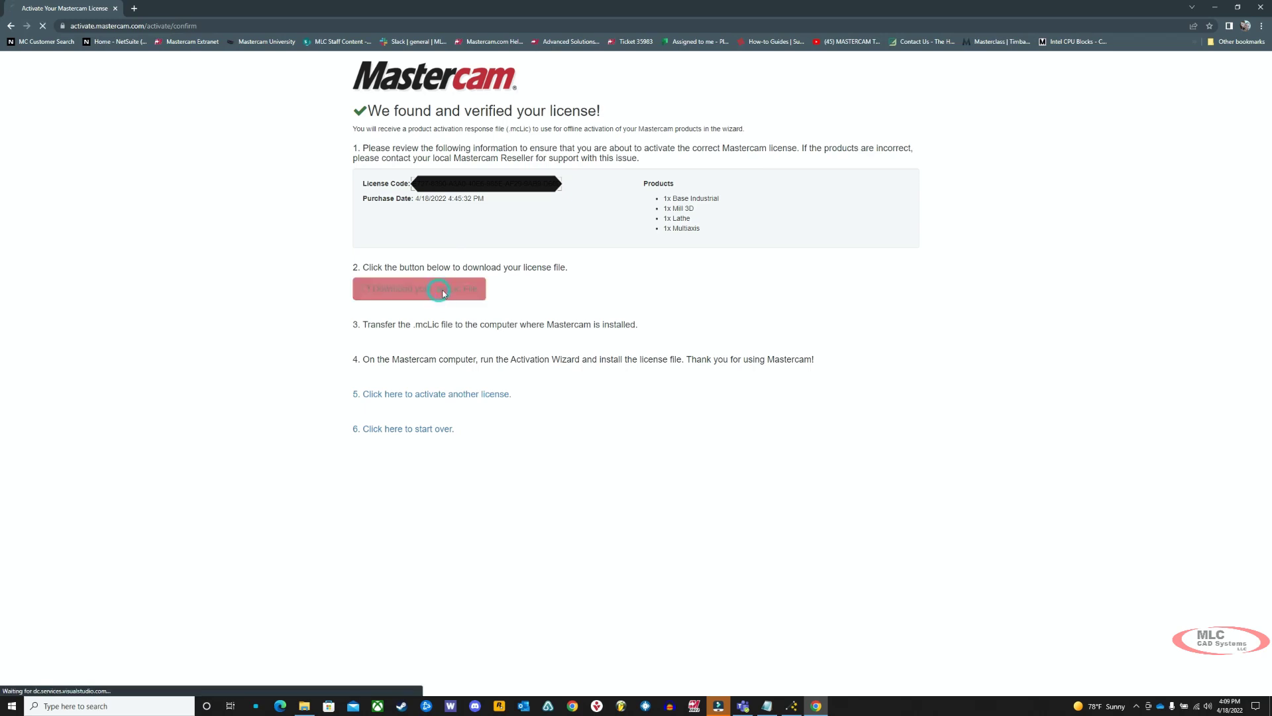
click(419, 289)
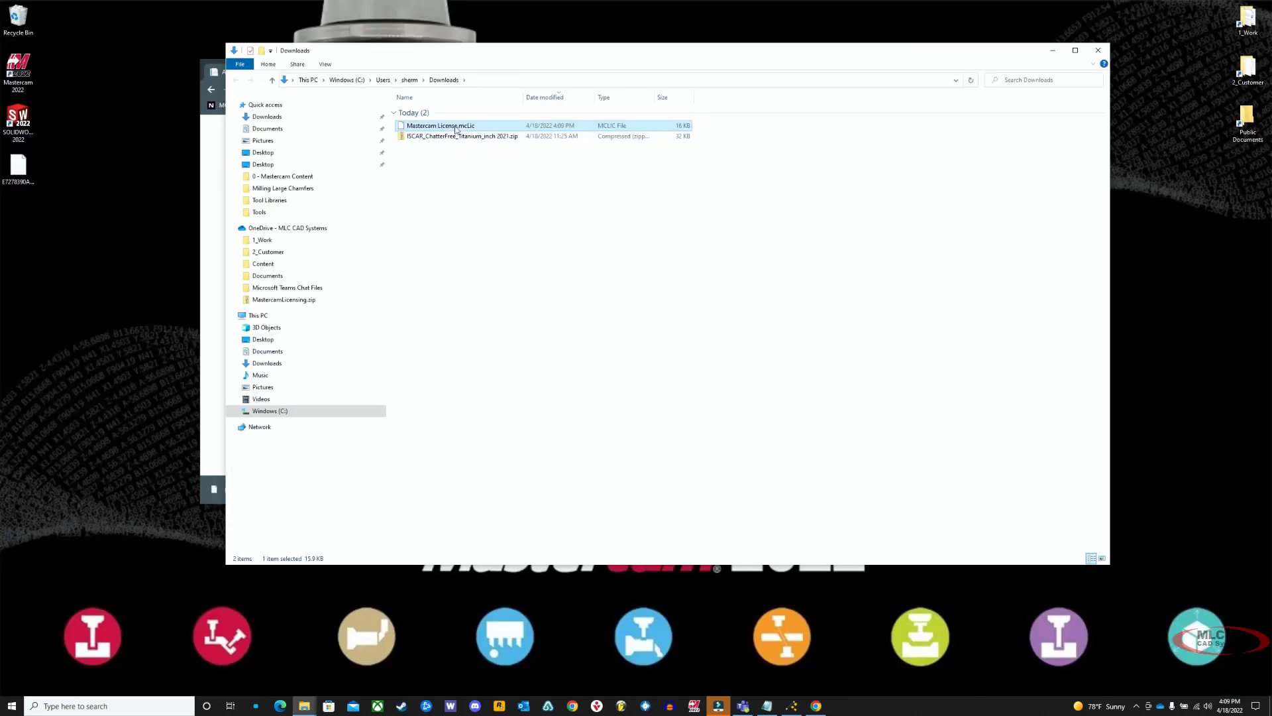
drag(440, 125, 23, 251)
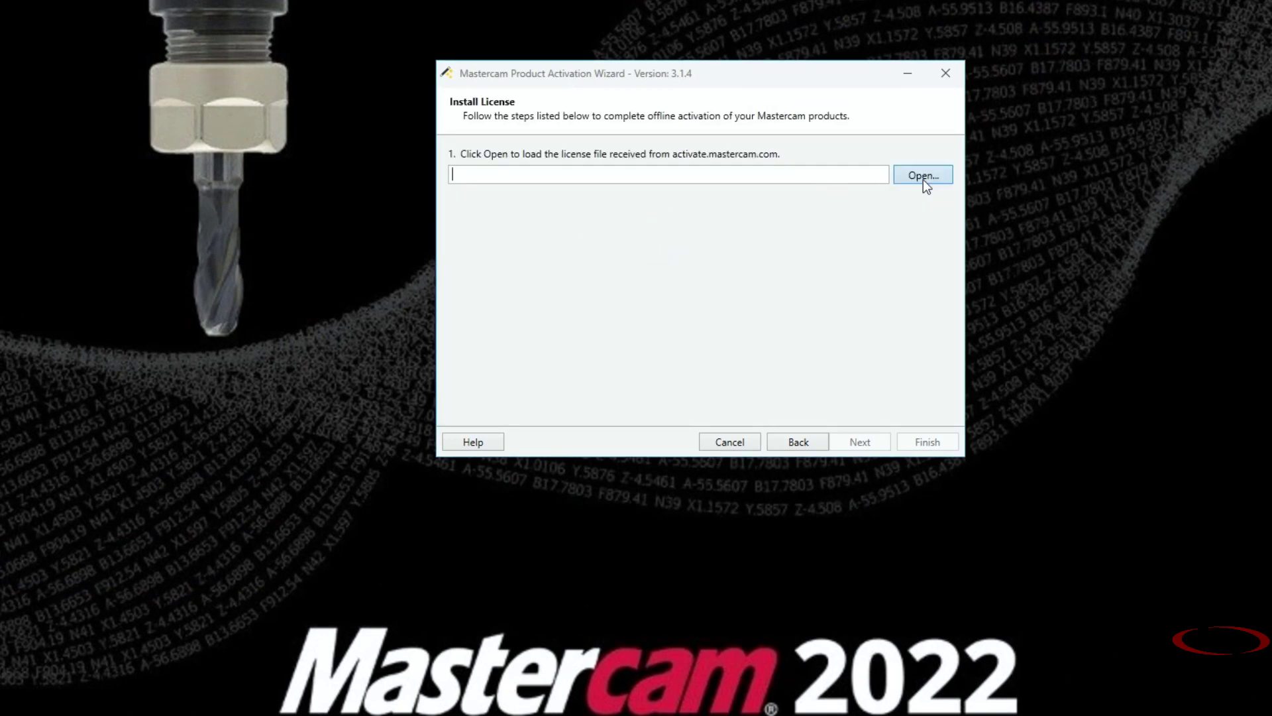
- Install Mastercam License.mcLic from the Desktop, reach Product Activation Successful, and finish the wizard
click(922, 175)
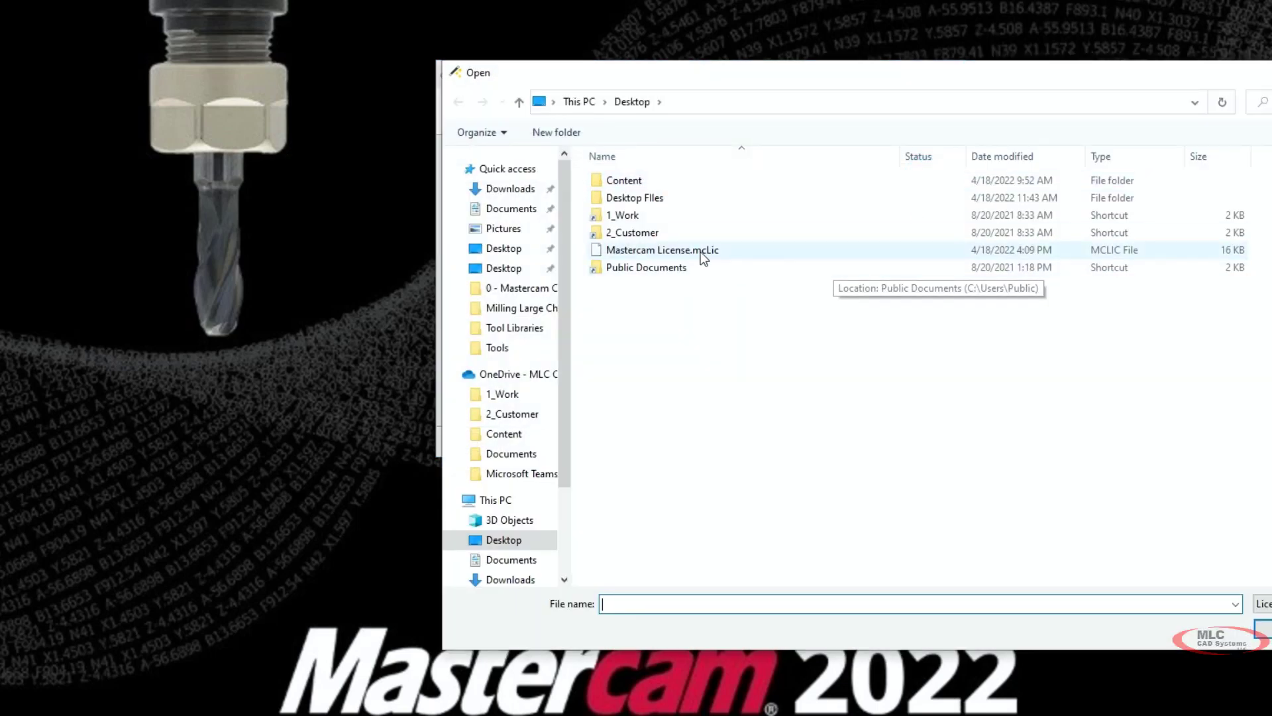
click(663, 249)
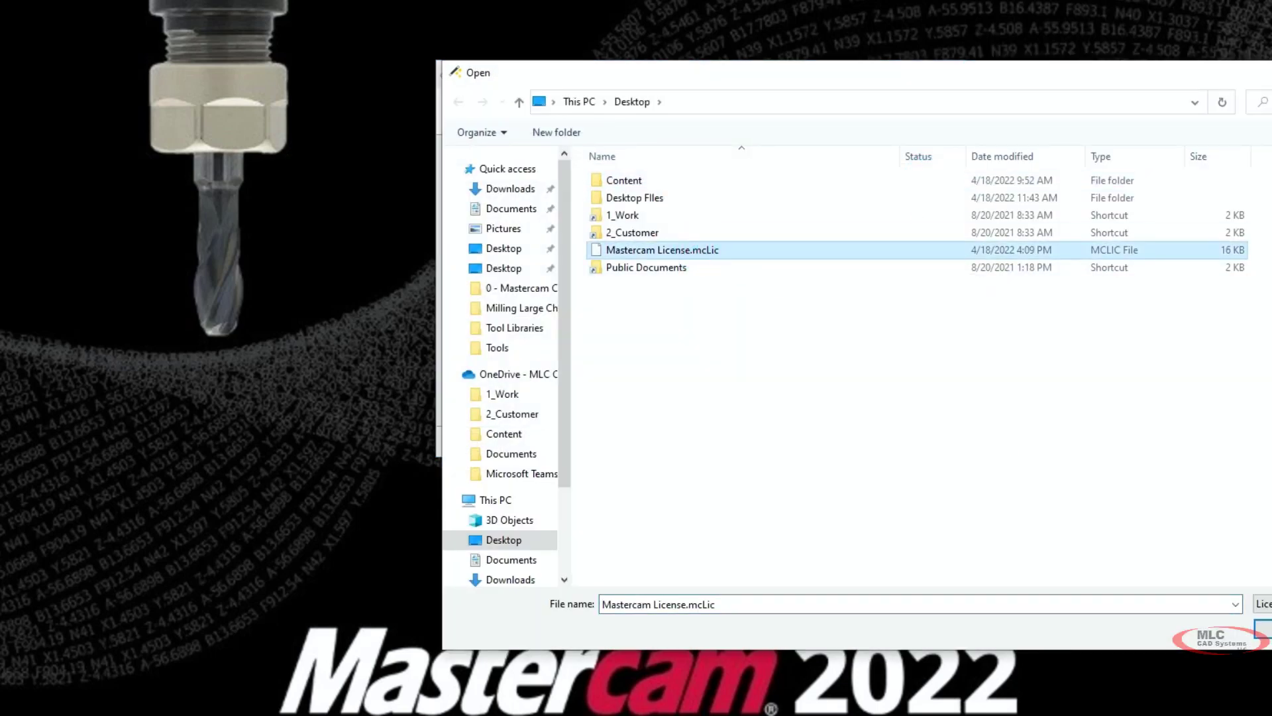
click(1267, 634)
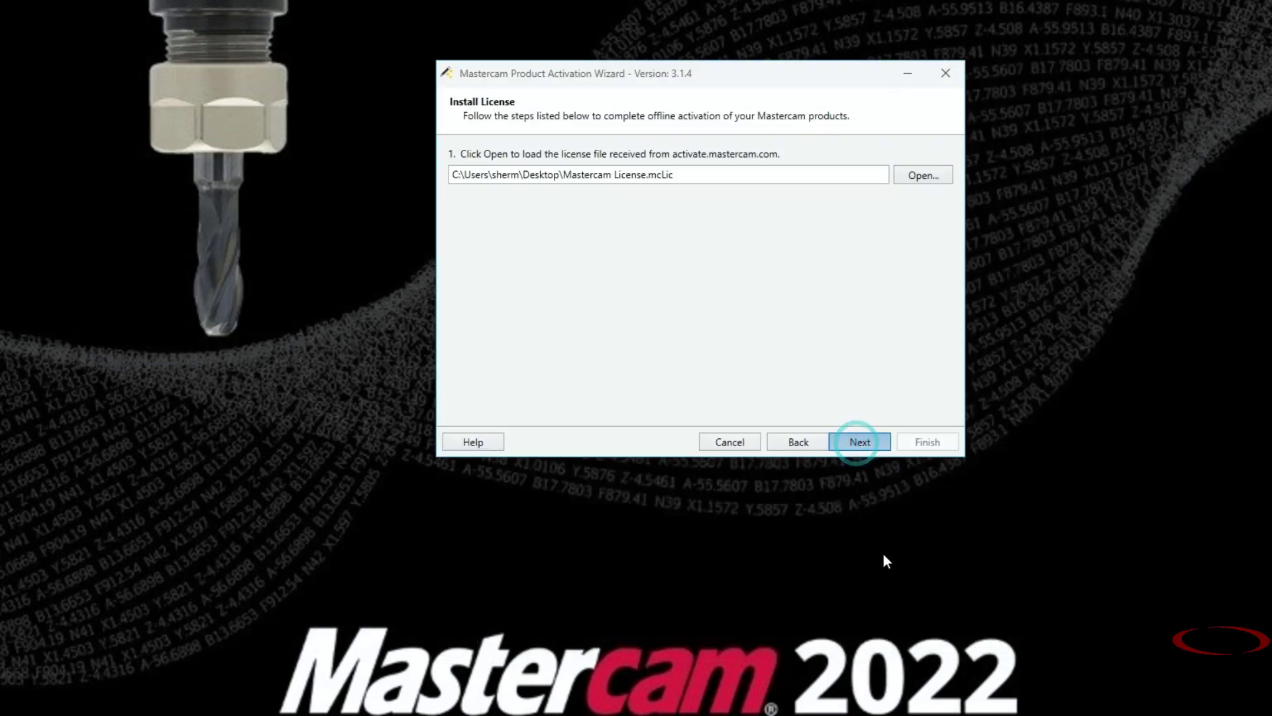
click(860, 442)
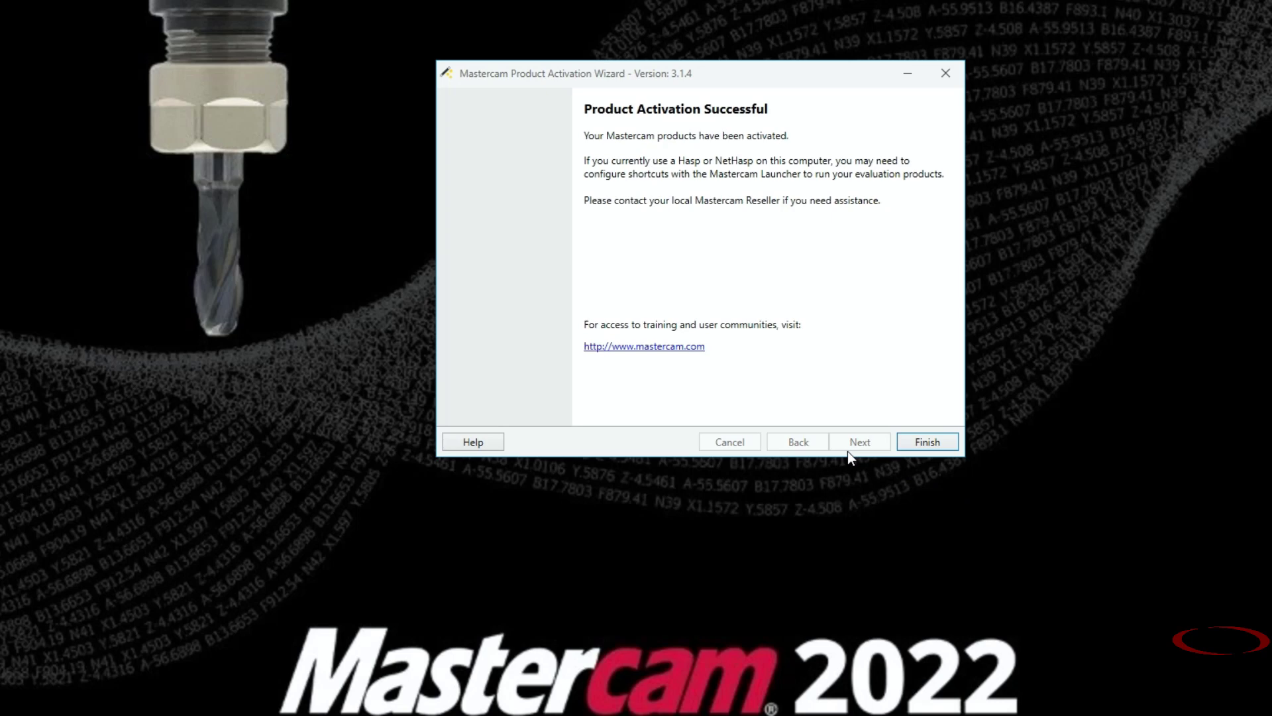
click(927, 441)
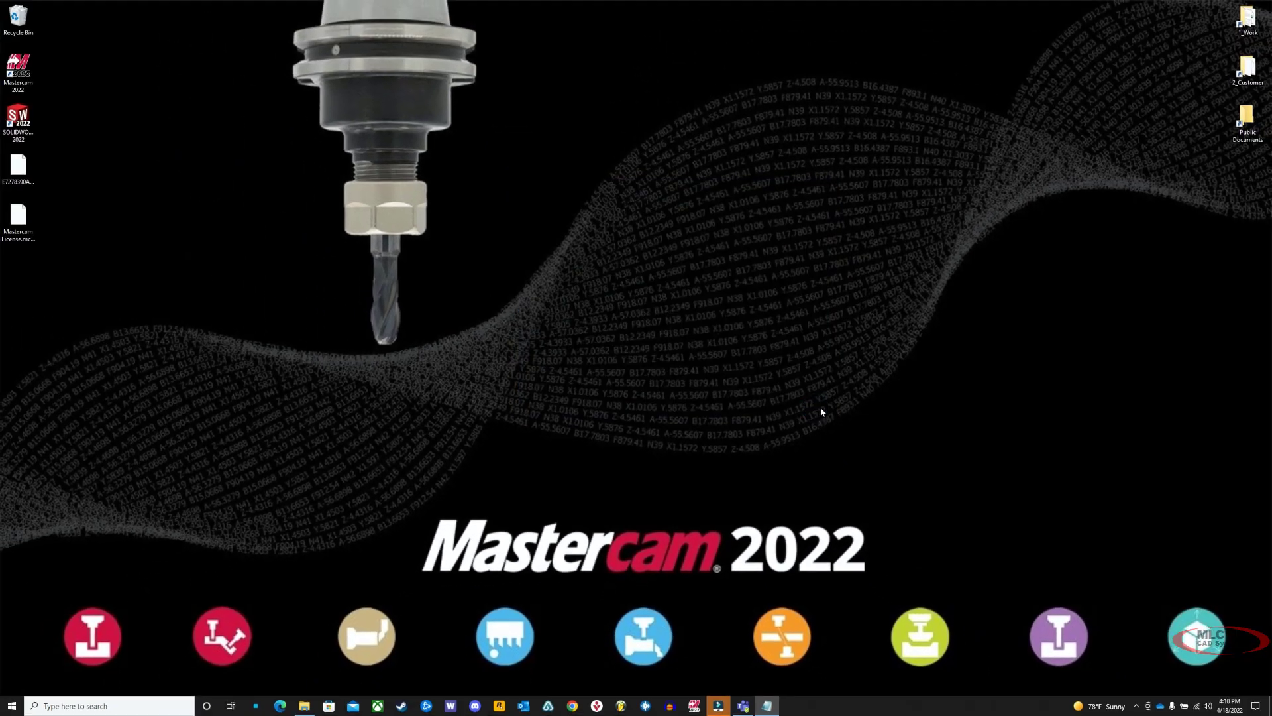
mouse_move(826, 409)
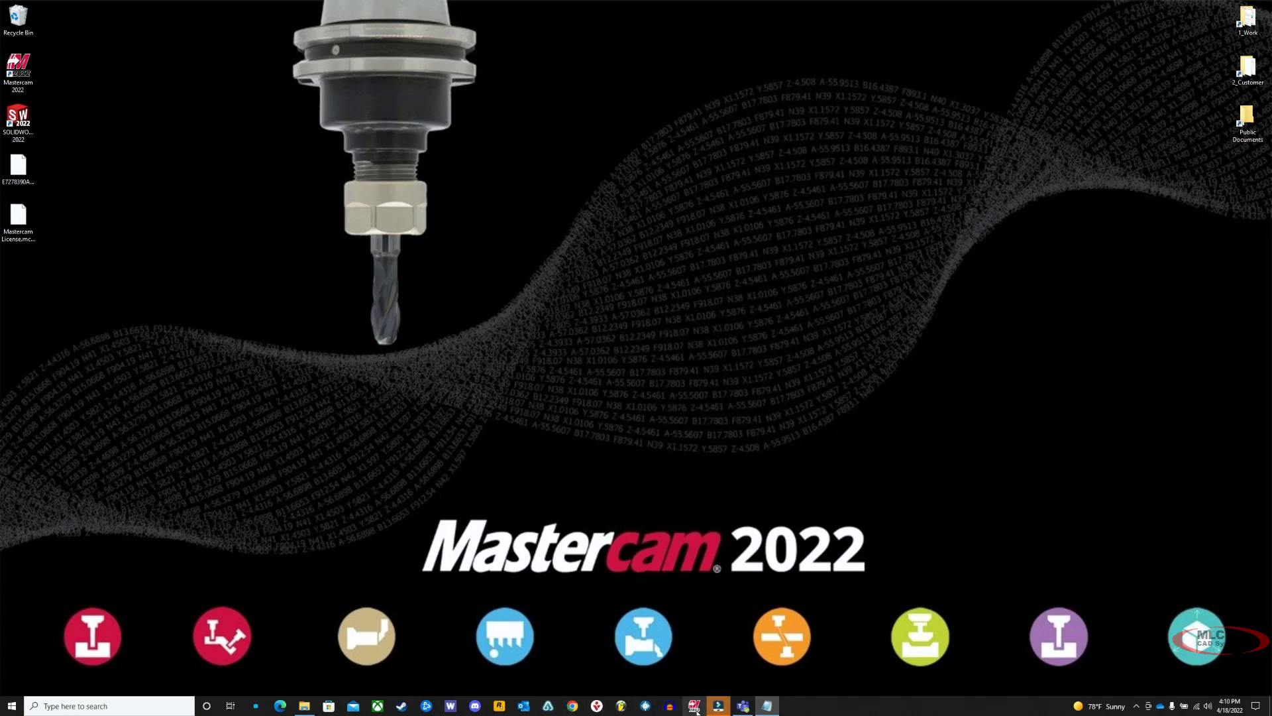
- Launch Mastercam 2022 from the taskbar so it checks the new license
click(698, 705)
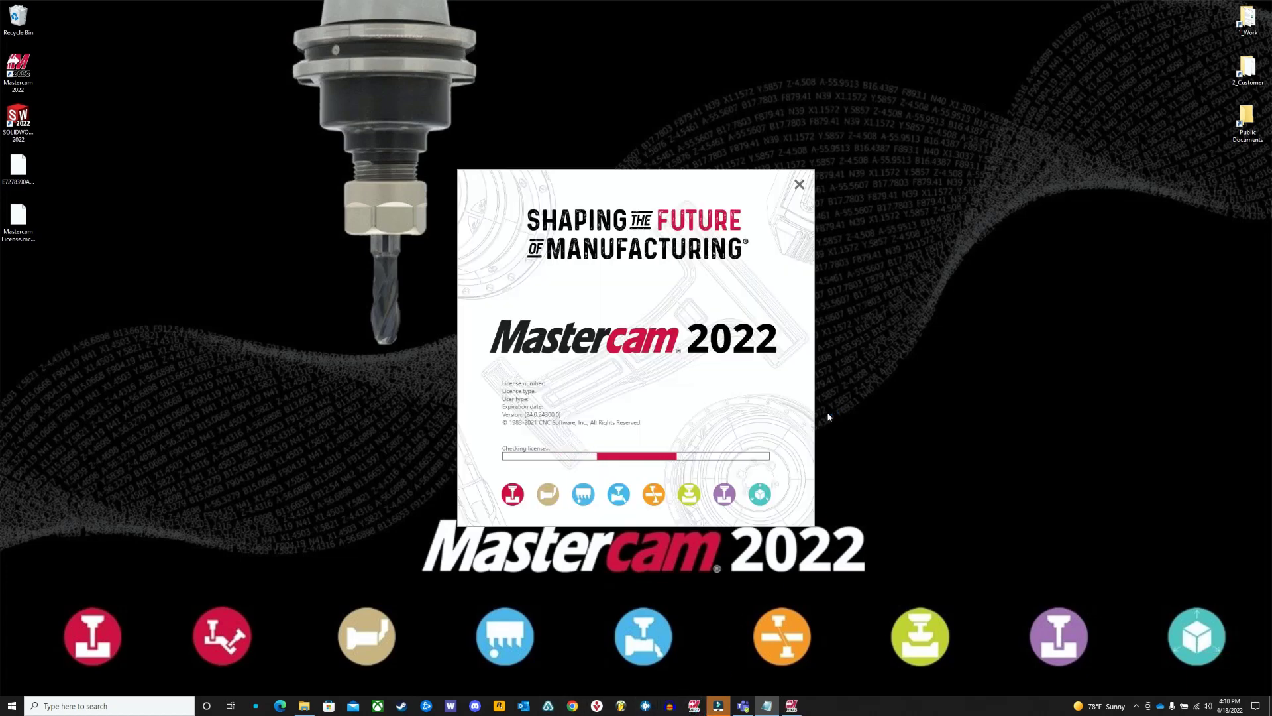